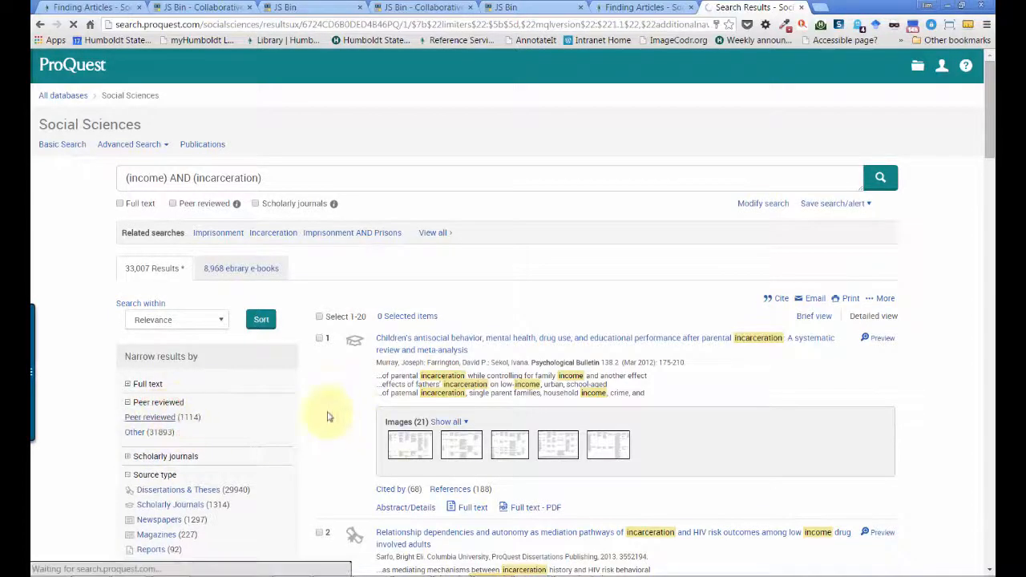
Step: Follow the Incarceration subject link from the article record and browse the resulting 5,207 subject hits
{"action": "left_click", "coordinate": [149, 417]}
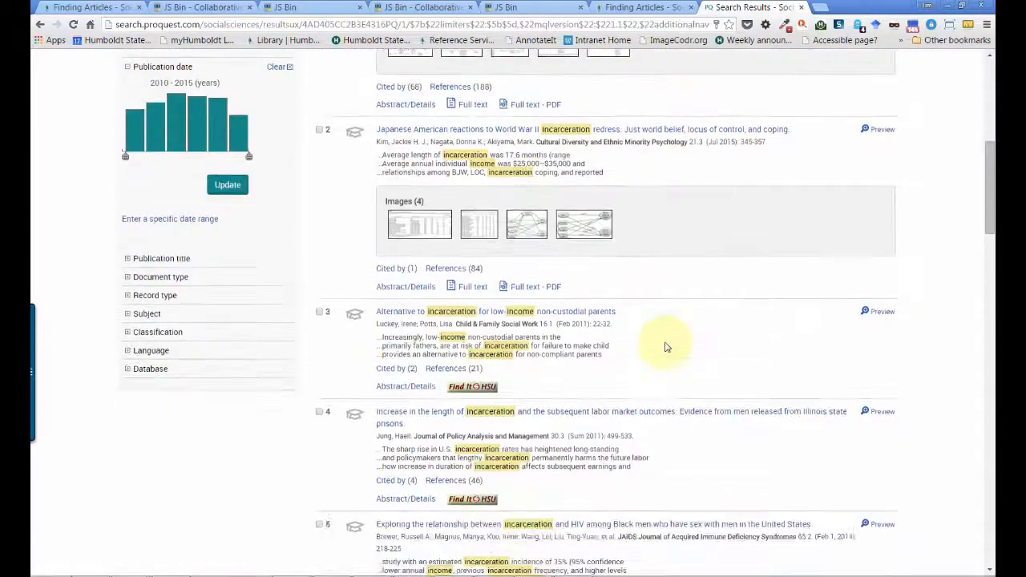
{"action": "scroll", "scroll_direction": "down", "scroll_amount": 3}
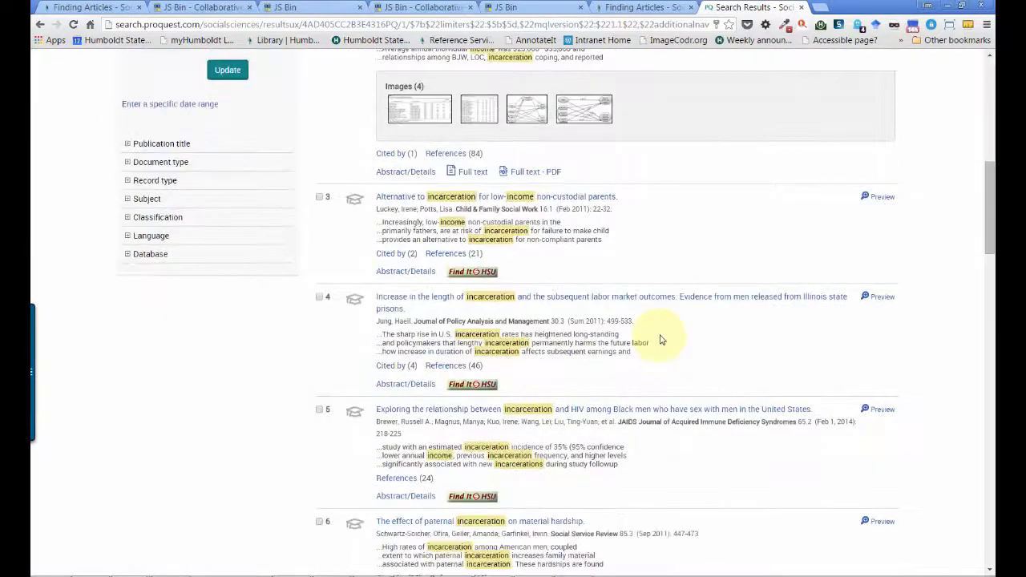
{"action": "scroll", "scroll_direction": "down", "scroll_amount": 3}
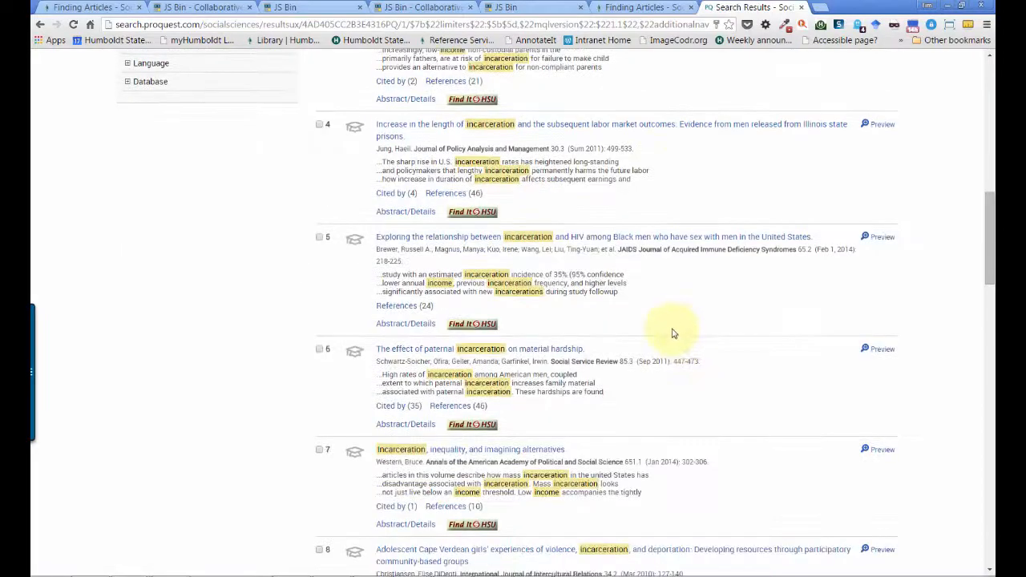
{"action": "scroll", "scroll_direction": "down", "scroll_amount": 3}
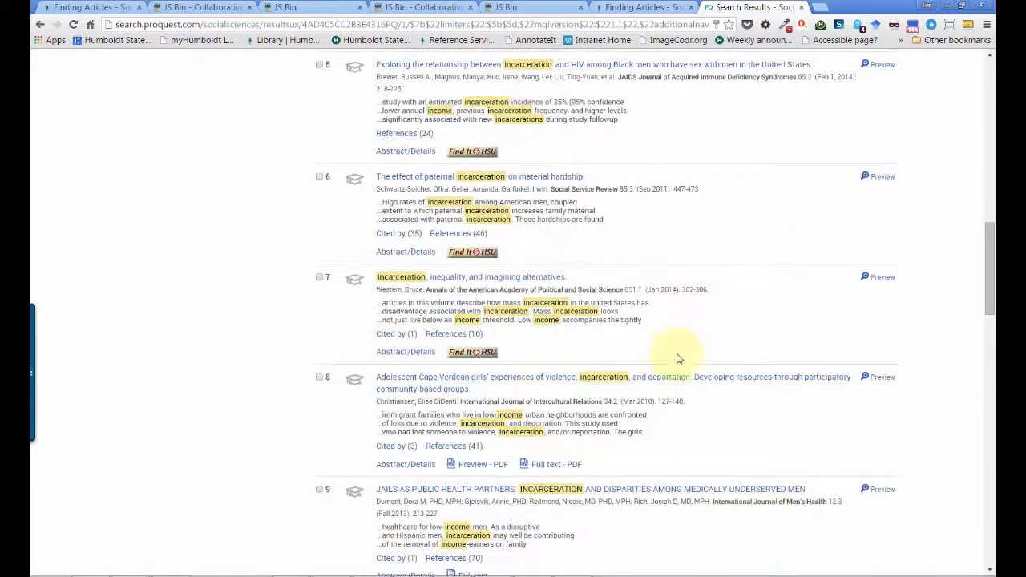
{"action": "mouse_move", "coordinate": [552, 361]}
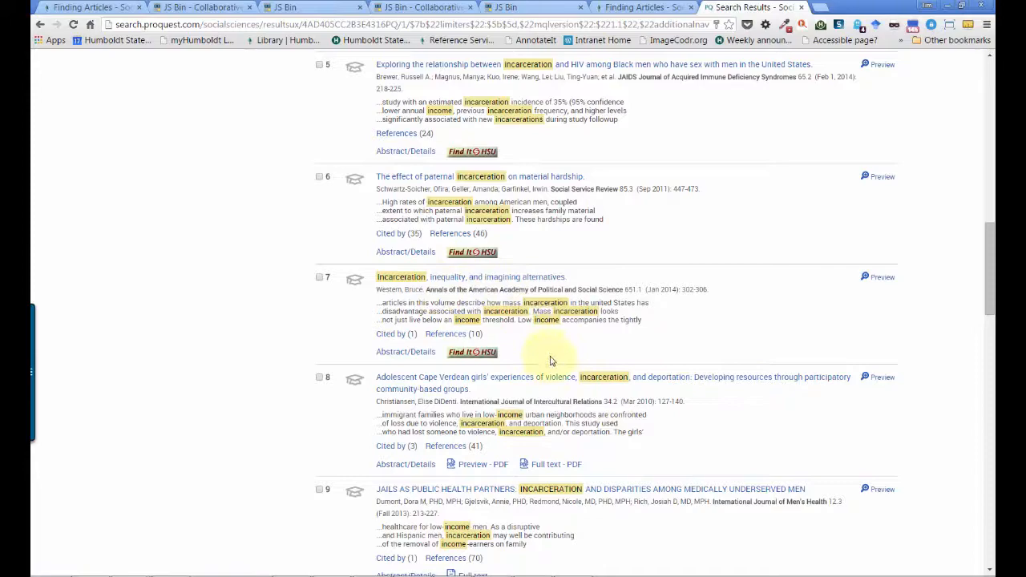
{"action": "scroll", "scroll_direction": "down", "scroll_amount": 3}
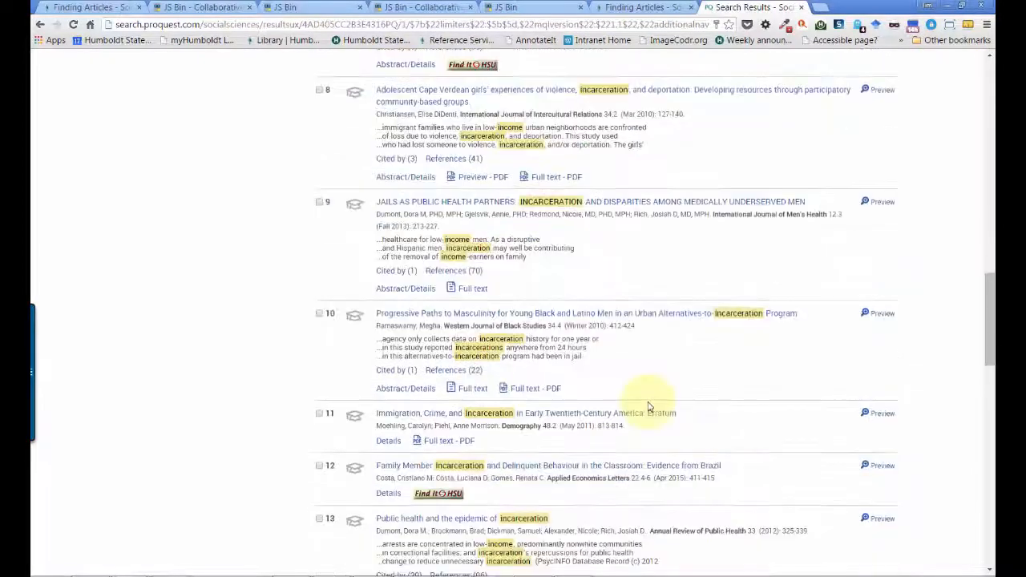
{"action": "scroll", "scroll_direction": "down", "scroll_amount": 3}
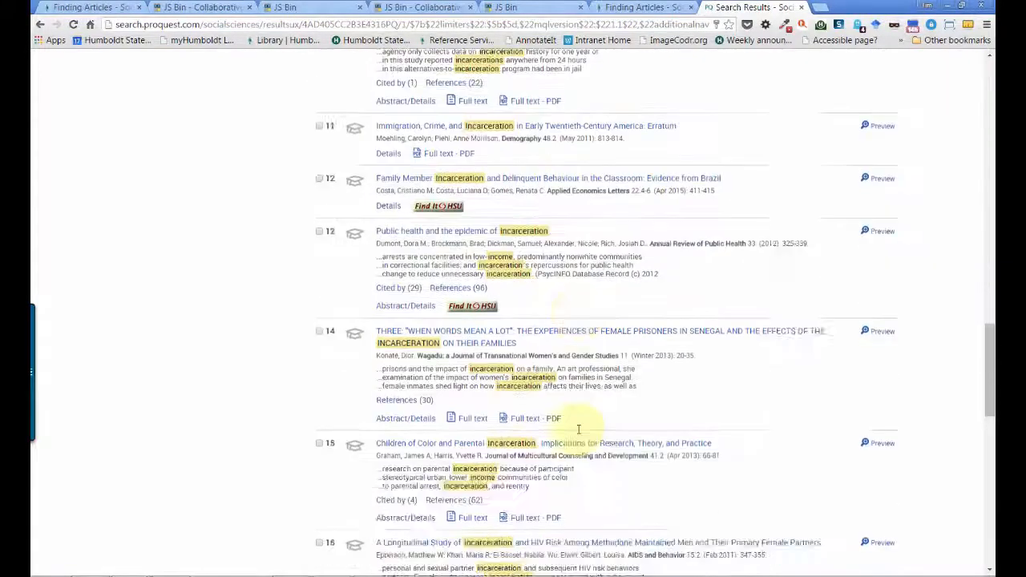
{"action": "scroll", "scroll_direction": "down", "scroll_amount": 3}
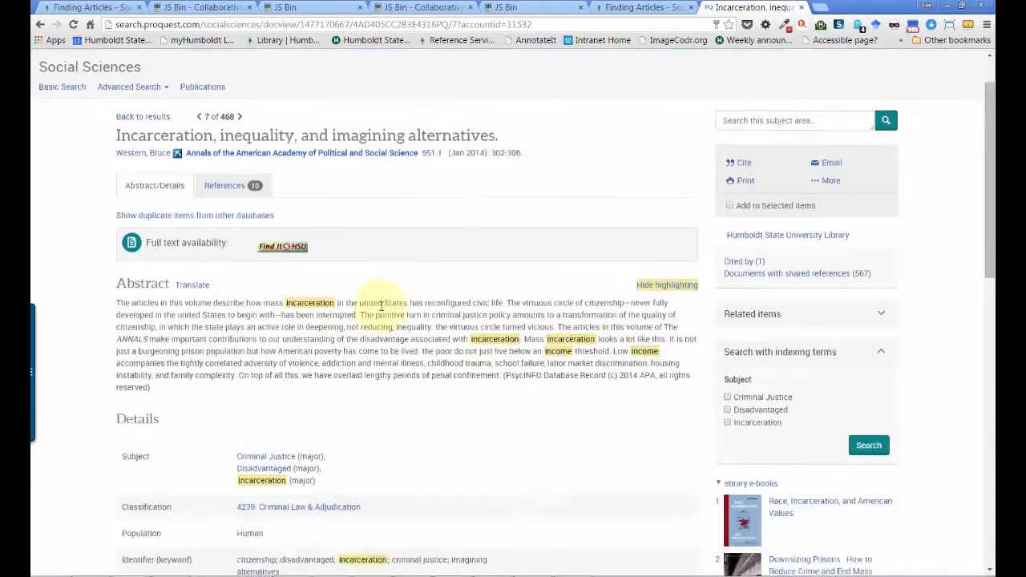
{"action": "scroll", "scroll_direction": "down", "scroll_amount": 3}
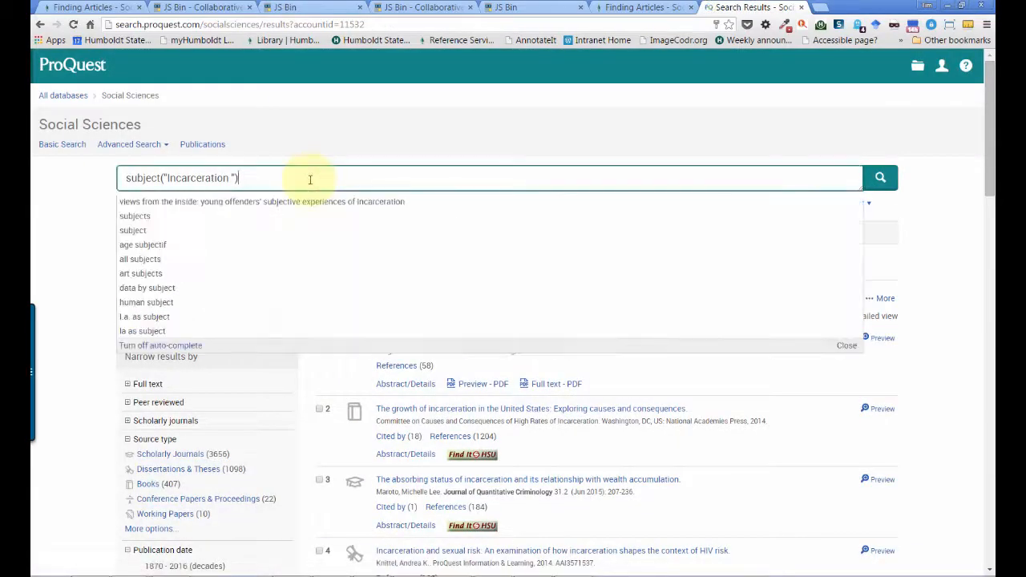
Step: Extend the query to subject(Incarceration) AND poverty and run it, leaving 461 results
{"action": "left_click", "coordinate": [879, 176]}
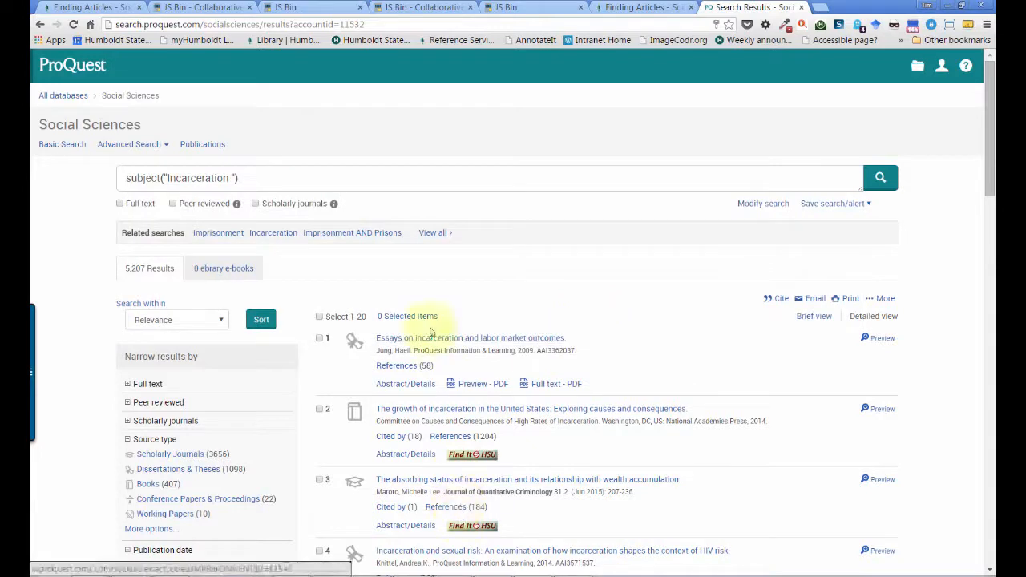
{"action": "left_click", "coordinate": [393, 177]}
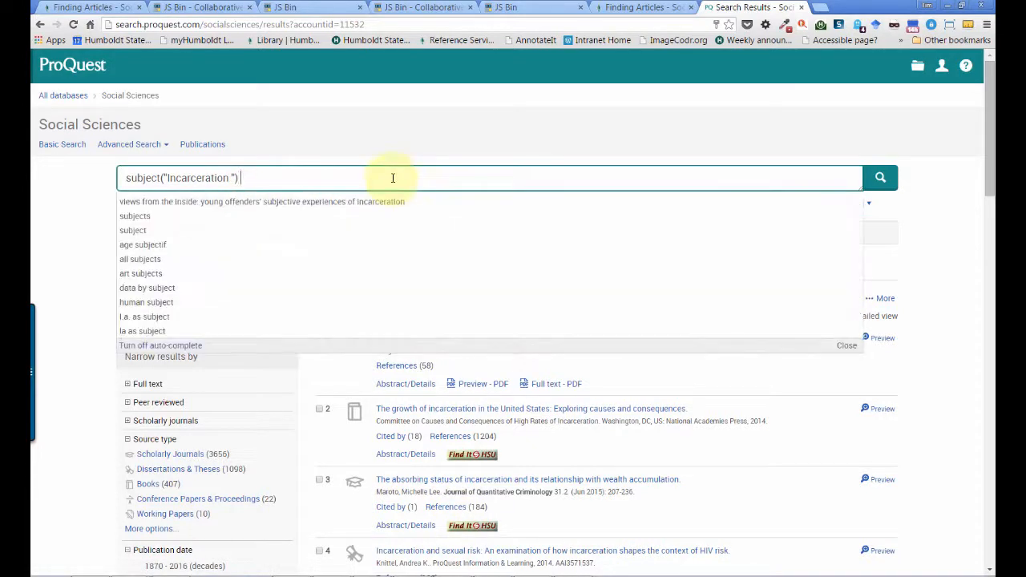
{"action": "type", "text": "AND poverty"}
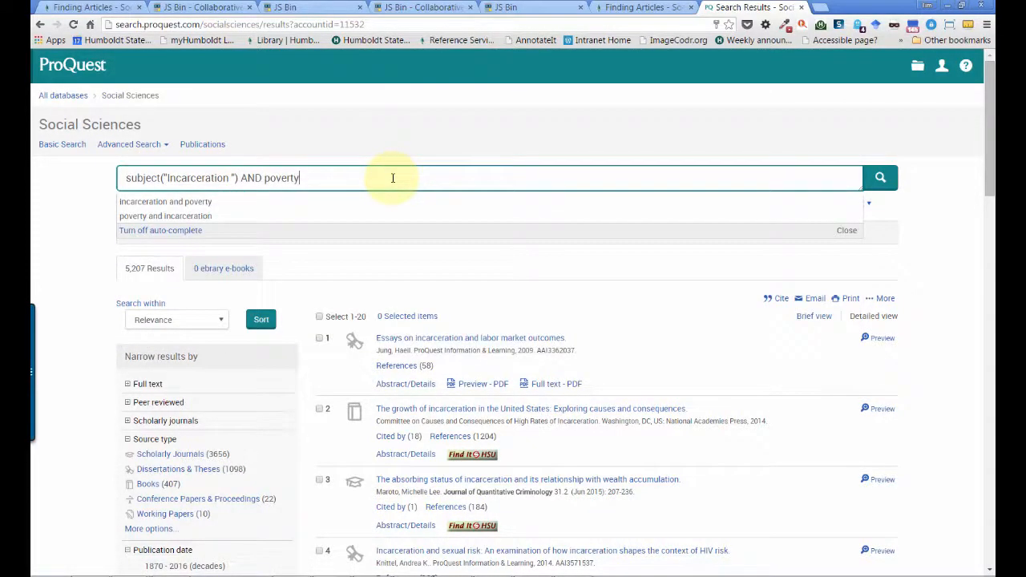
{"action": "left_click", "coordinate": [879, 176]}
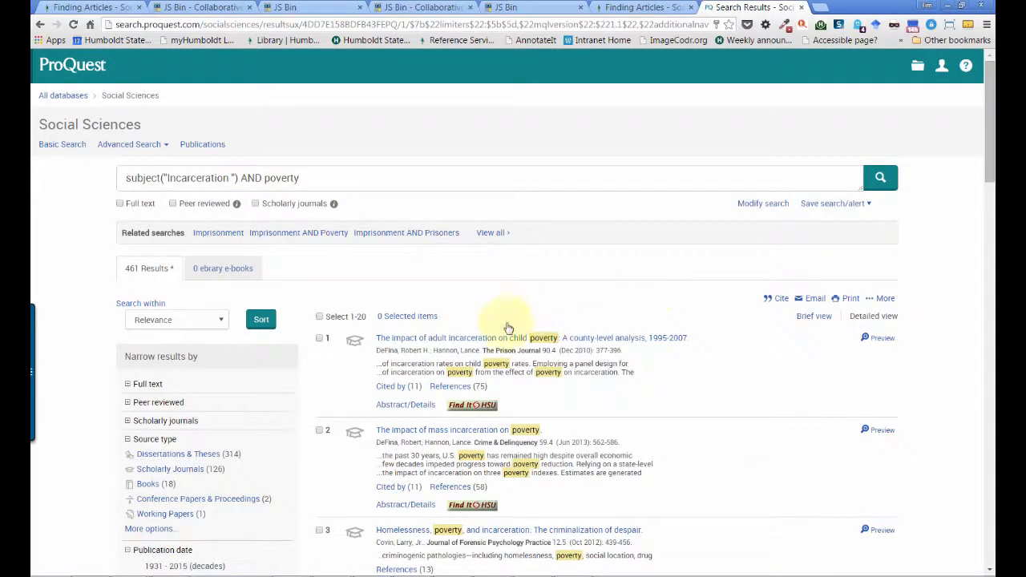
{"action": "scroll", "scroll_direction": "down", "scroll_amount": 3}
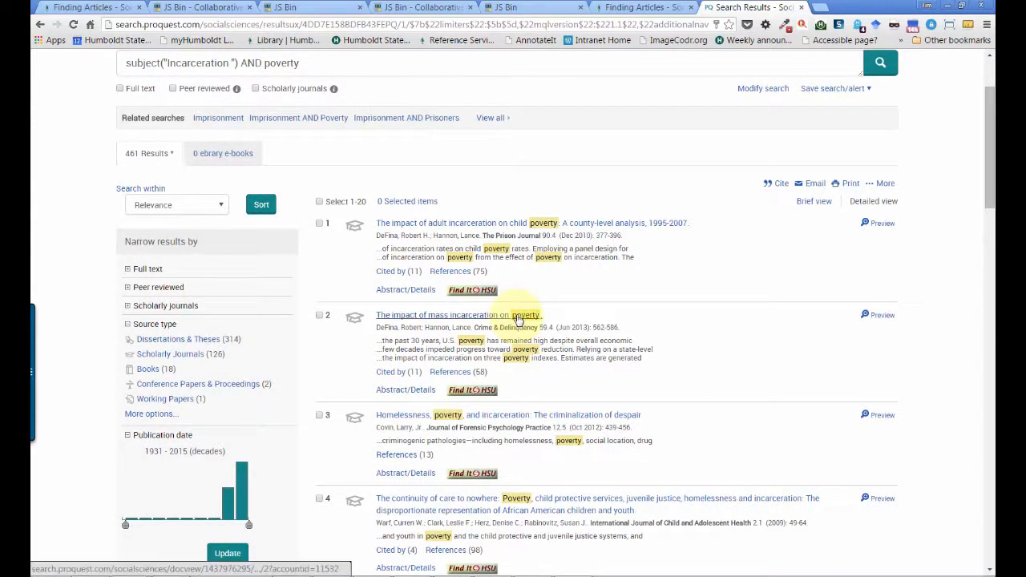
{"action": "scroll", "scroll_direction": "down", "scroll_amount": 3}
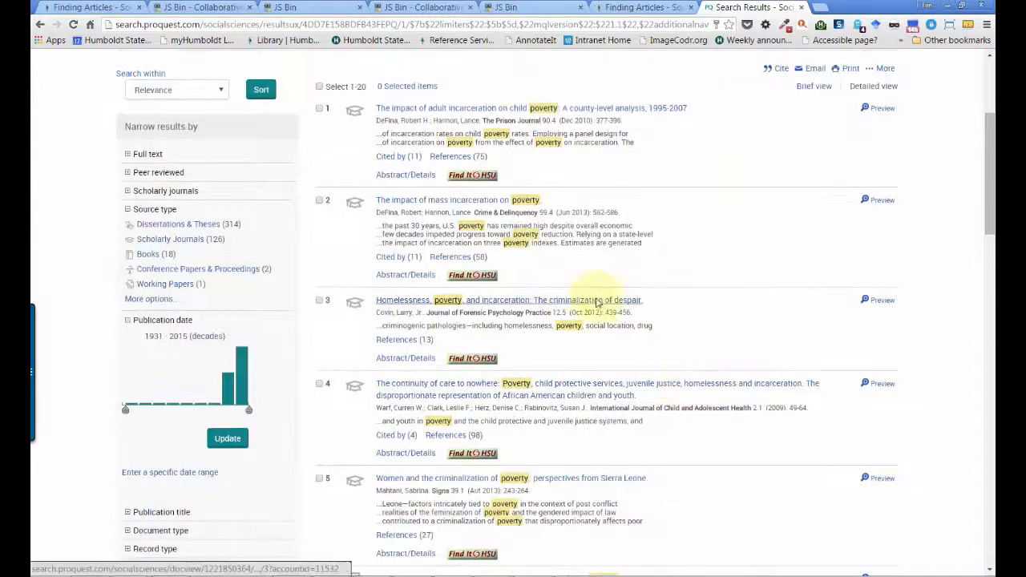